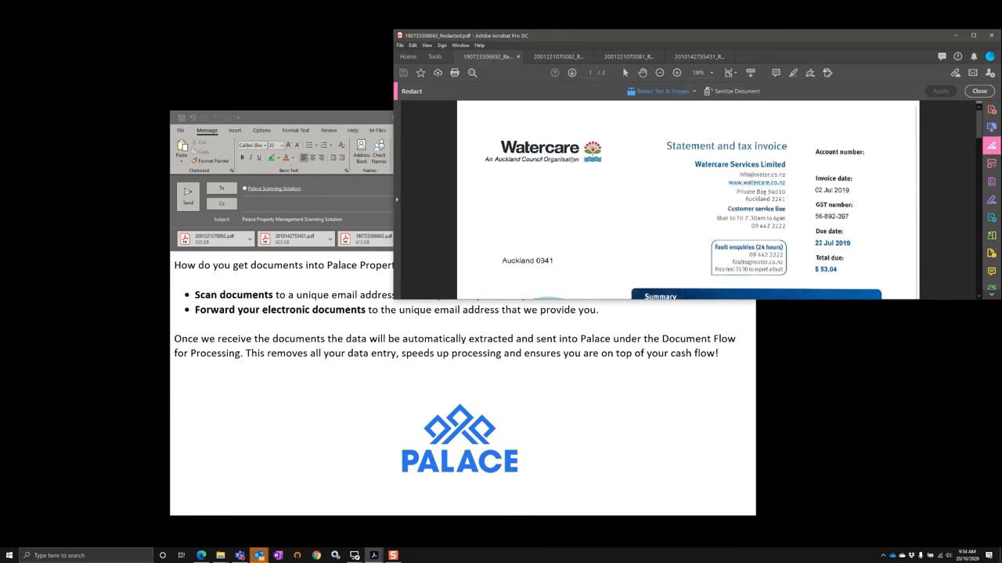
Preview the Veolia and Waikato invoices, then list Matched & Approved invoices and edit Watercare
left_click(557, 56)
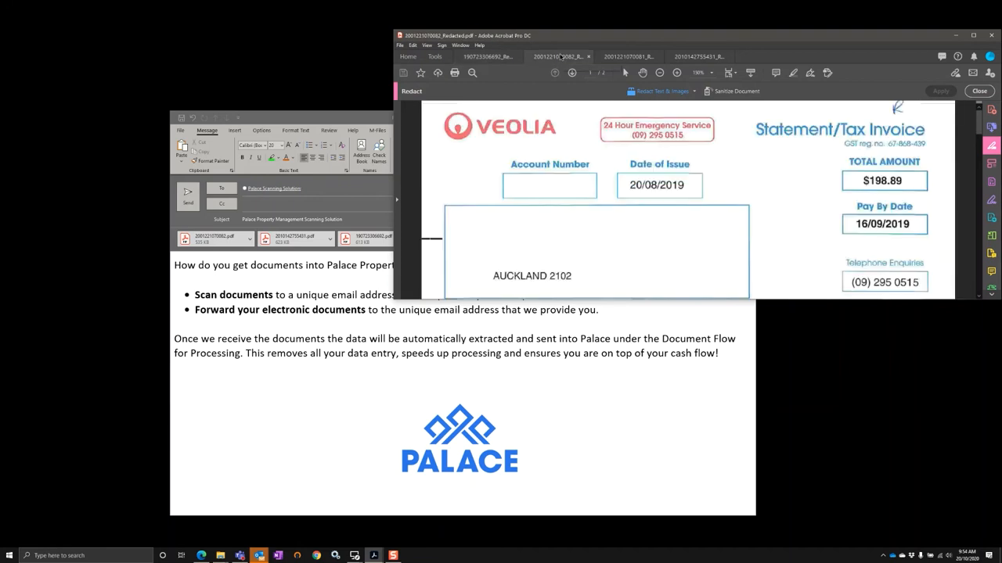
left_click(626, 56)
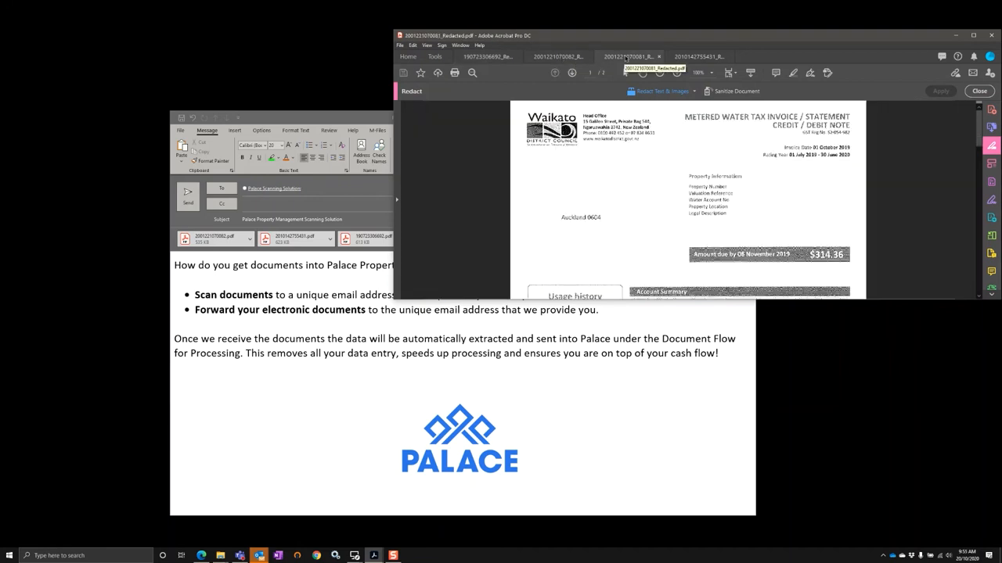
left_click(696, 56)
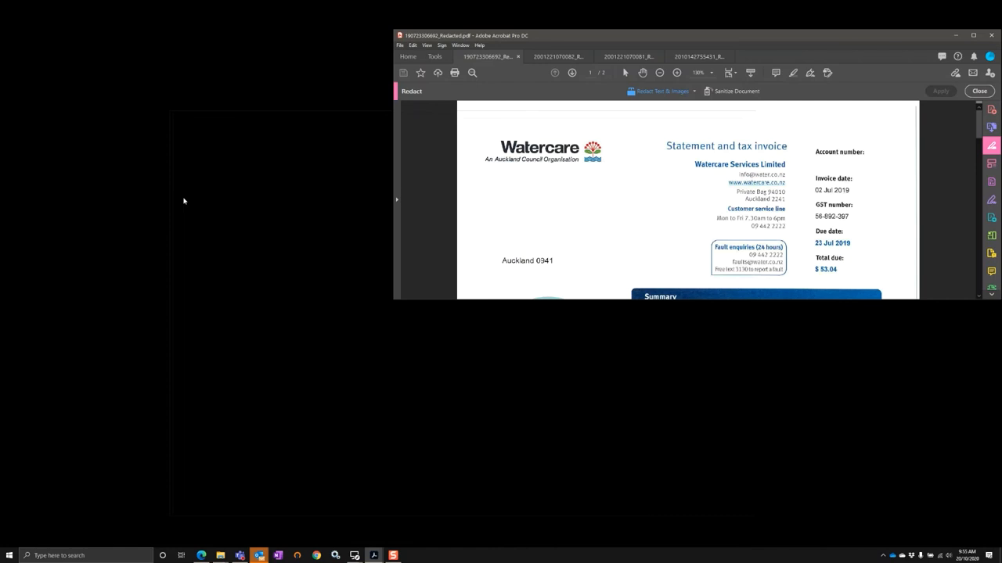
mouse_move(455, 194)
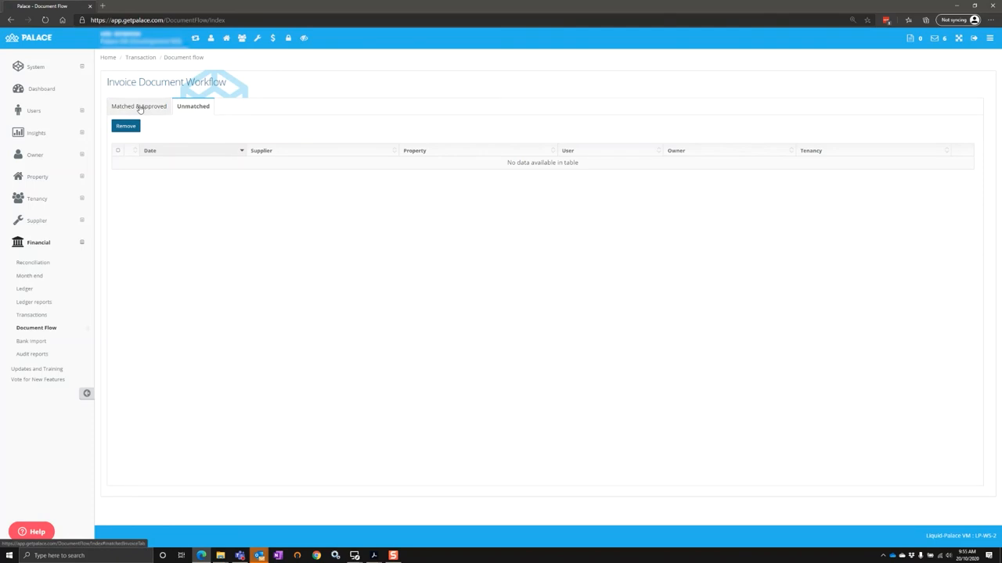
left_click(139, 106)
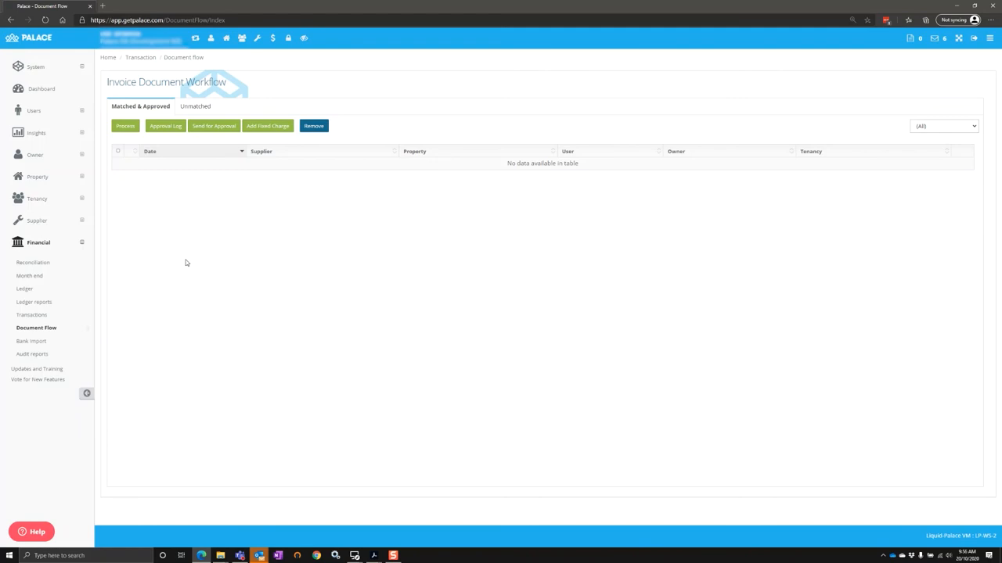
mouse_move(474, 336)
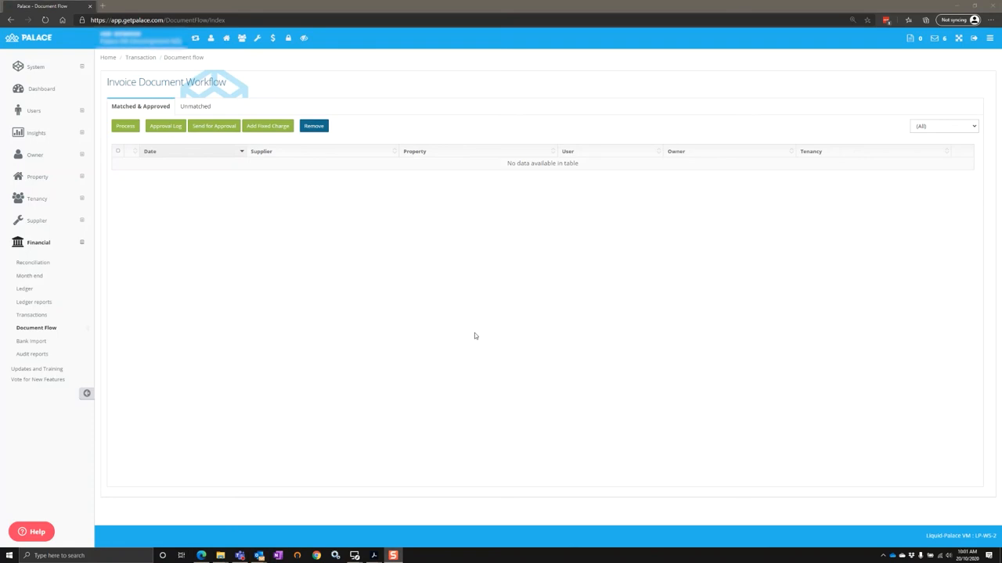
mouse_move(438, 311)
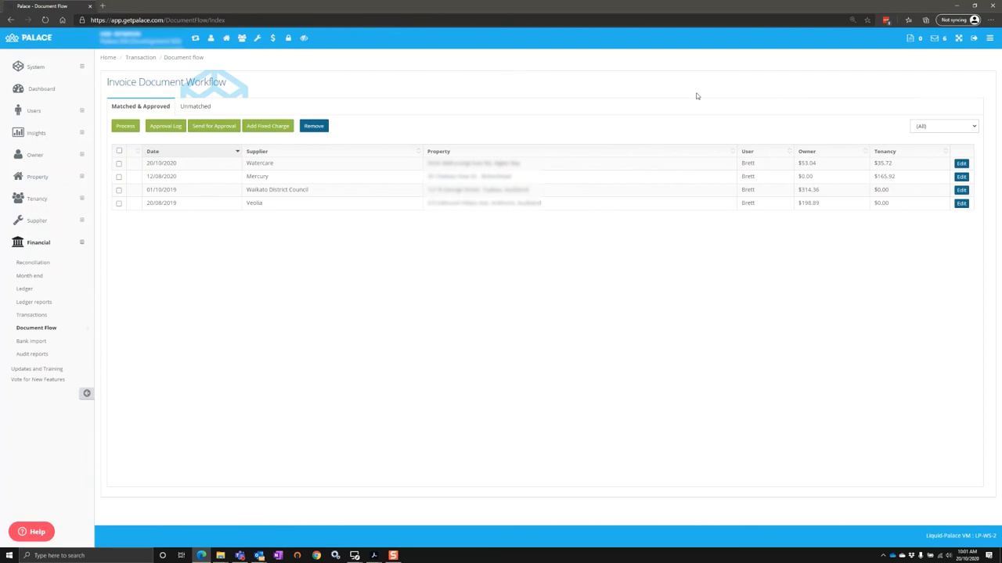
mouse_move(666, 148)
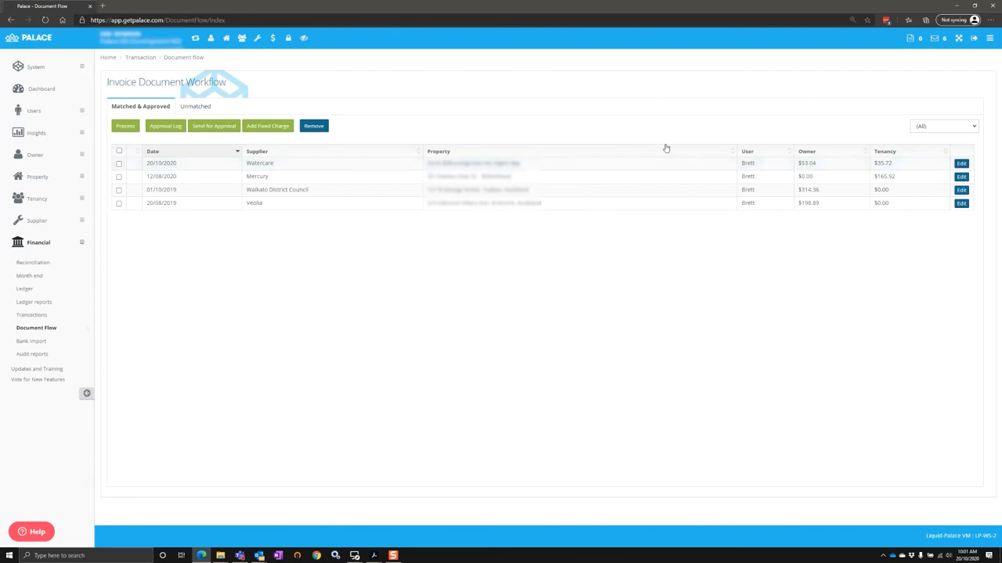
left_click(961, 163)
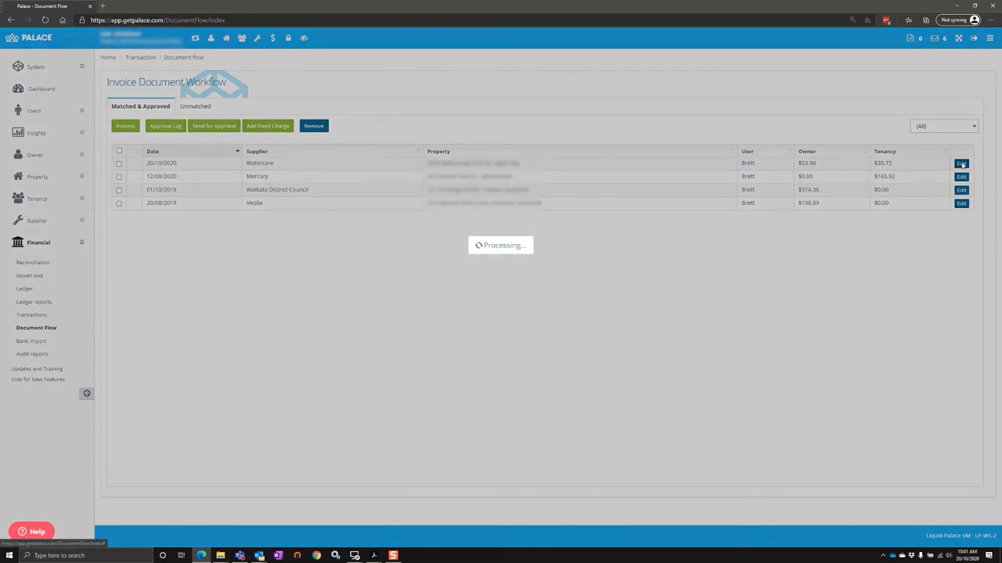
Review the Watercare invoice's $53.04 owner and $35.72 tenancy split, download the original, and close
left_click(961, 162)
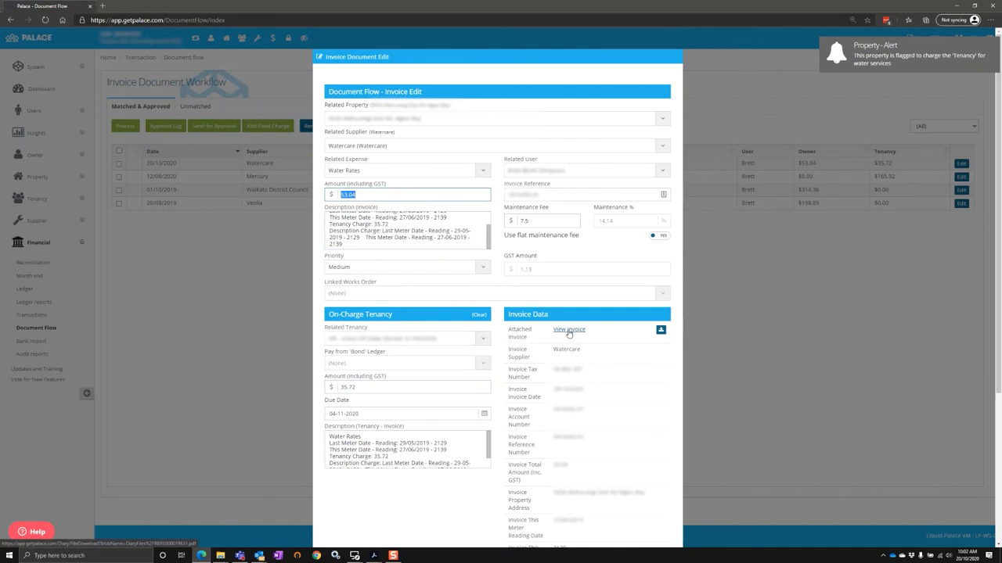
left_click(569, 329)
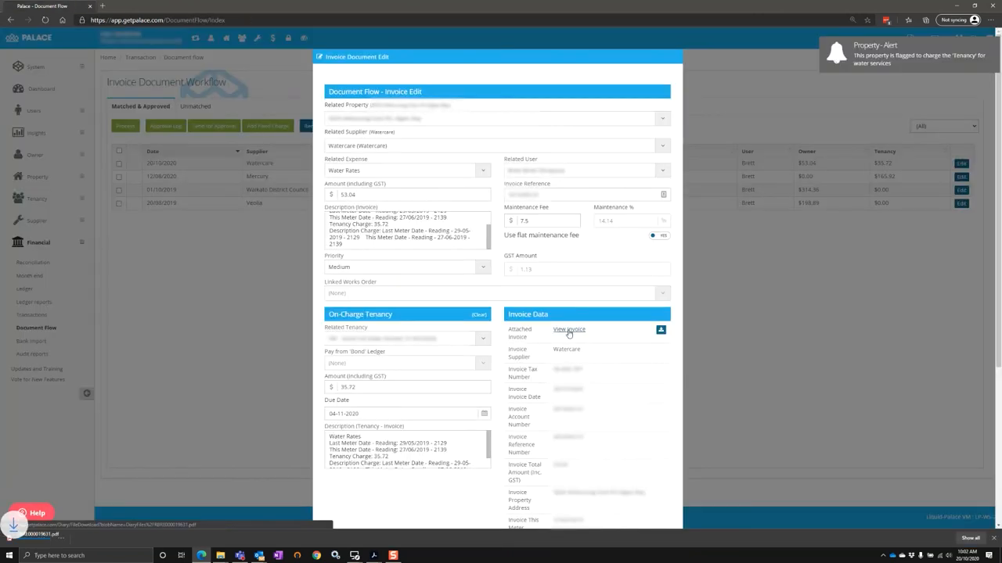
left_click(568, 330)
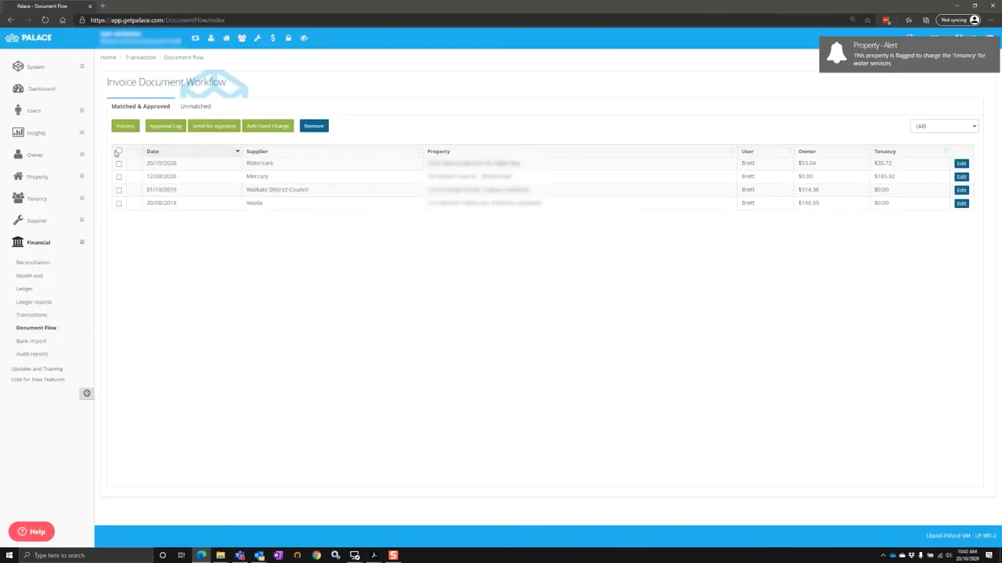
Process the marked Watercare invoice into a $35.72 tenancy invoice transaction
left_click(119, 163)
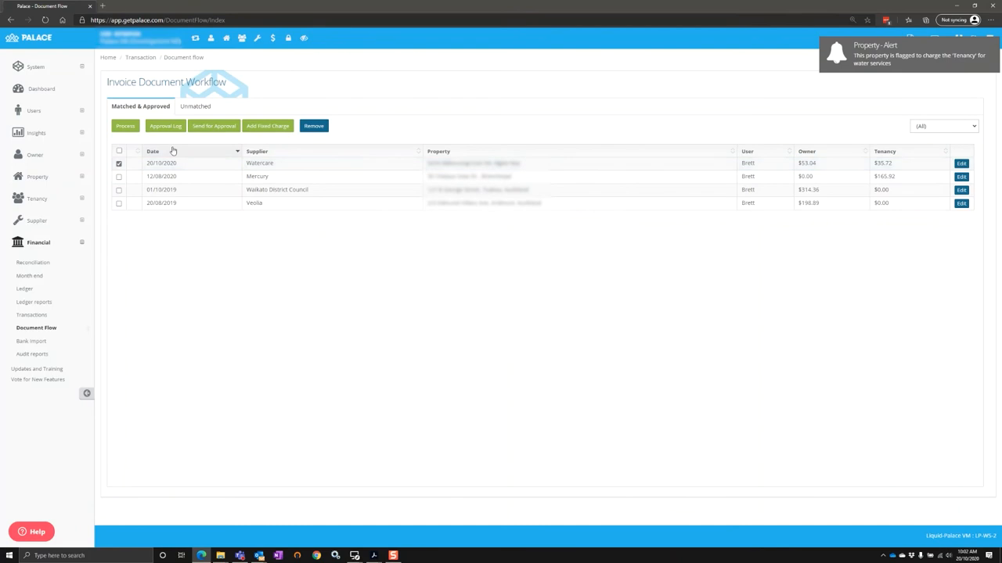
left_click(125, 126)
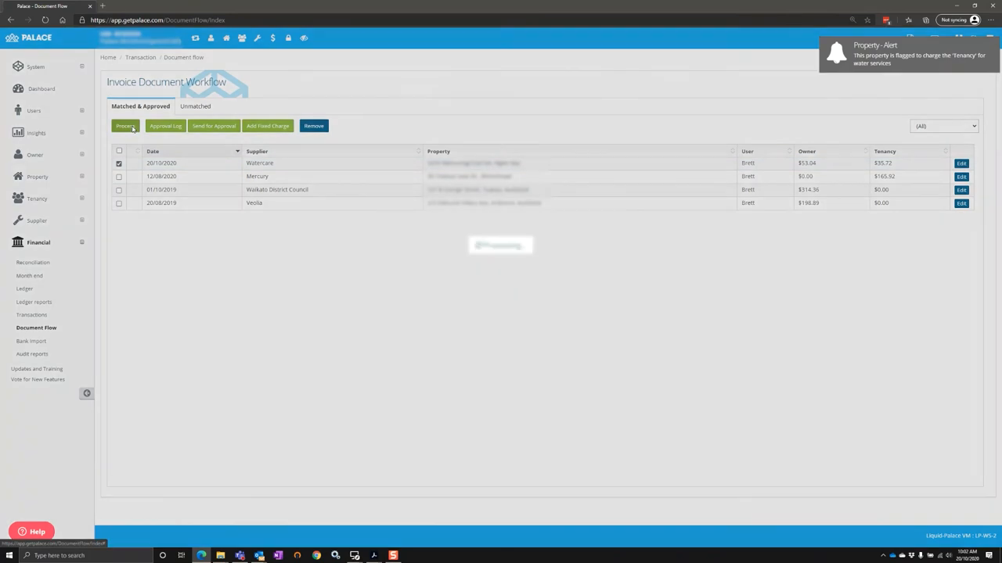
left_click(125, 126)
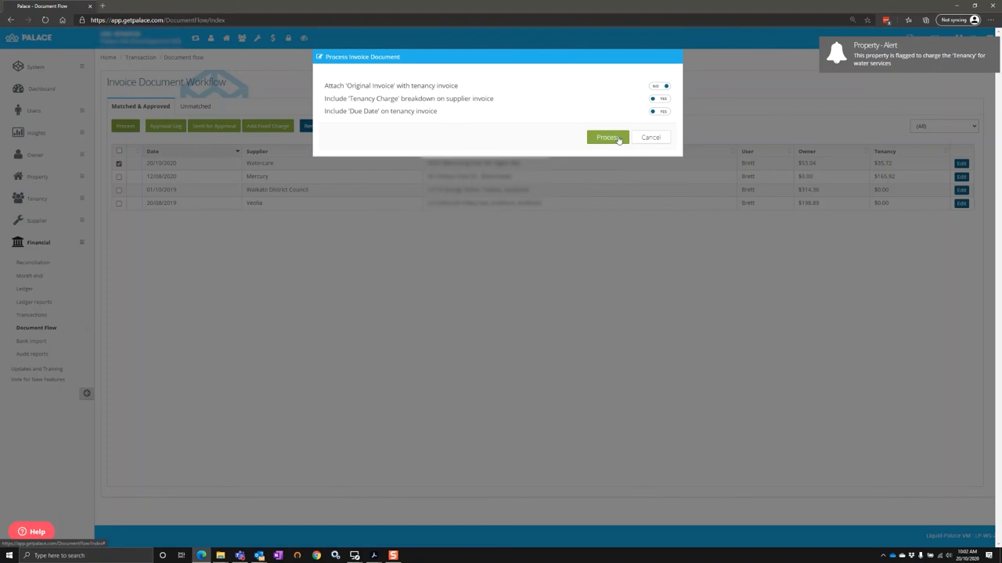
left_click(606, 137)
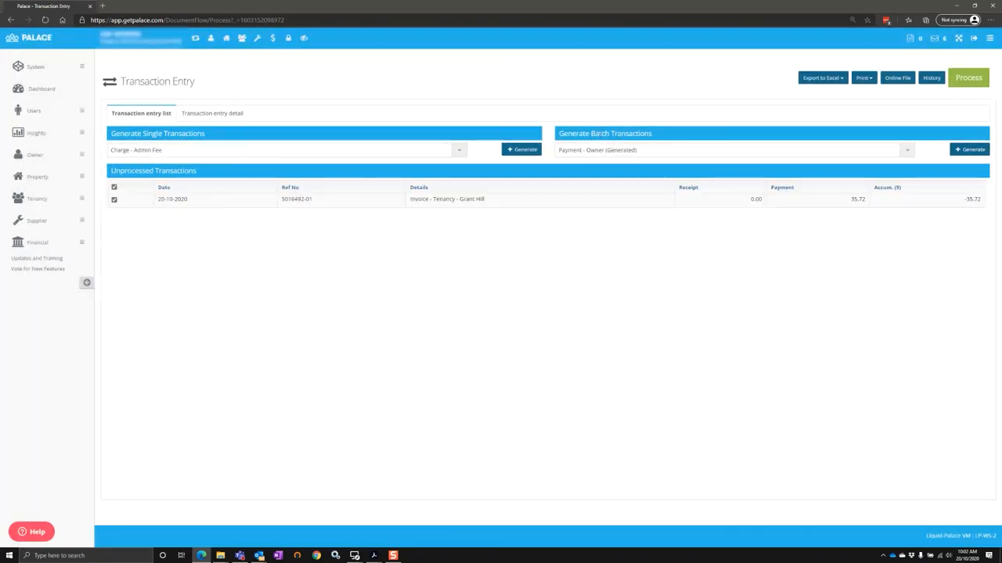
mouse_move(968, 80)
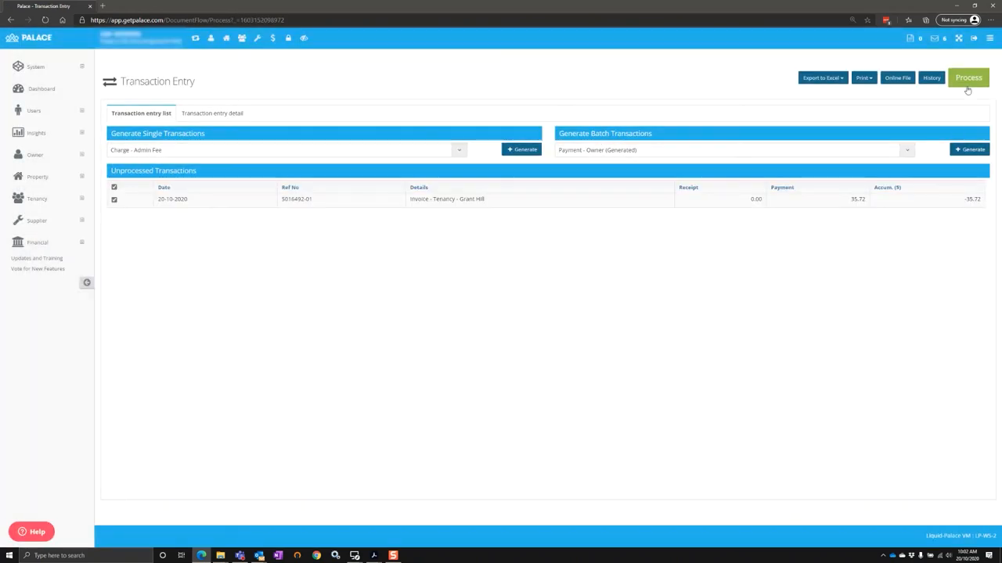
Post the $35.72 tenancy invoice transaction from the Transaction Entry page
left_click(968, 78)
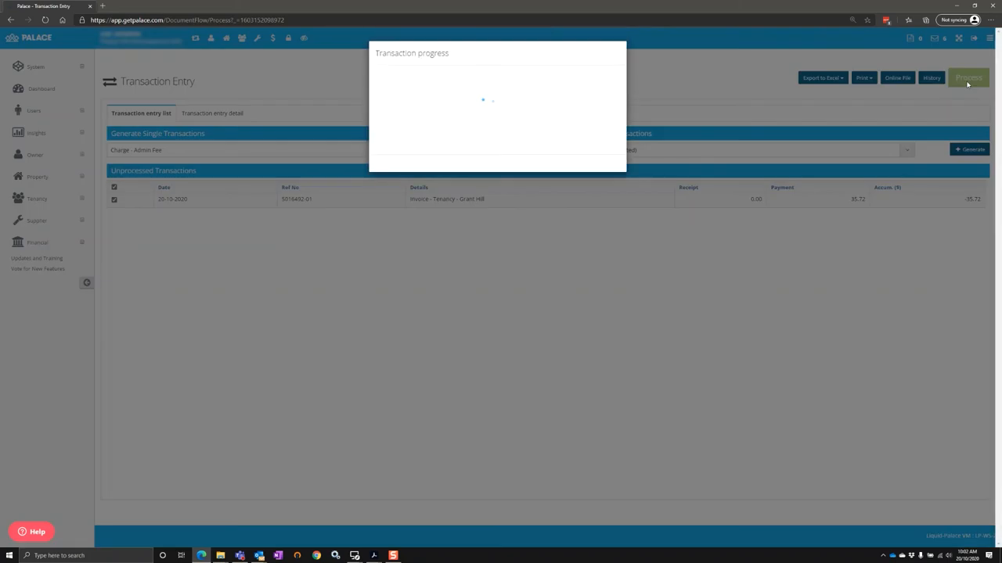
left_click(968, 78)
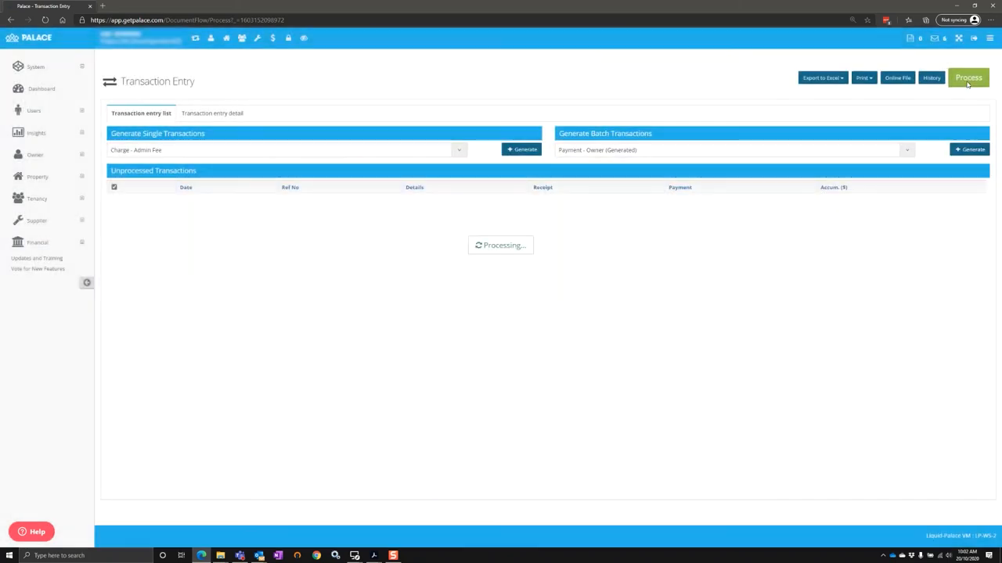